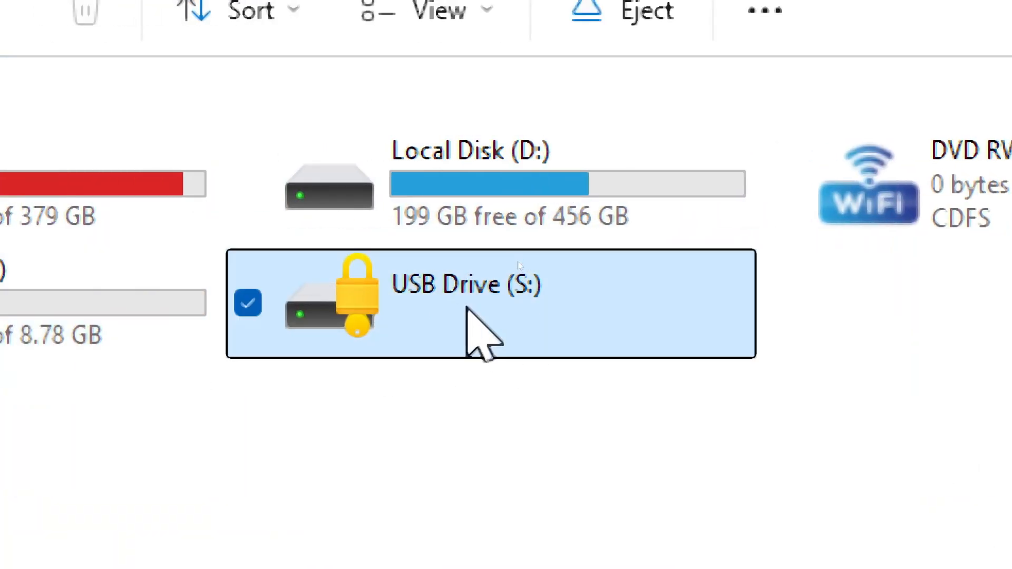
Double-click the BitLocker-locked USB Drive (S:) in This PC to try opening it
double_click(459, 285)
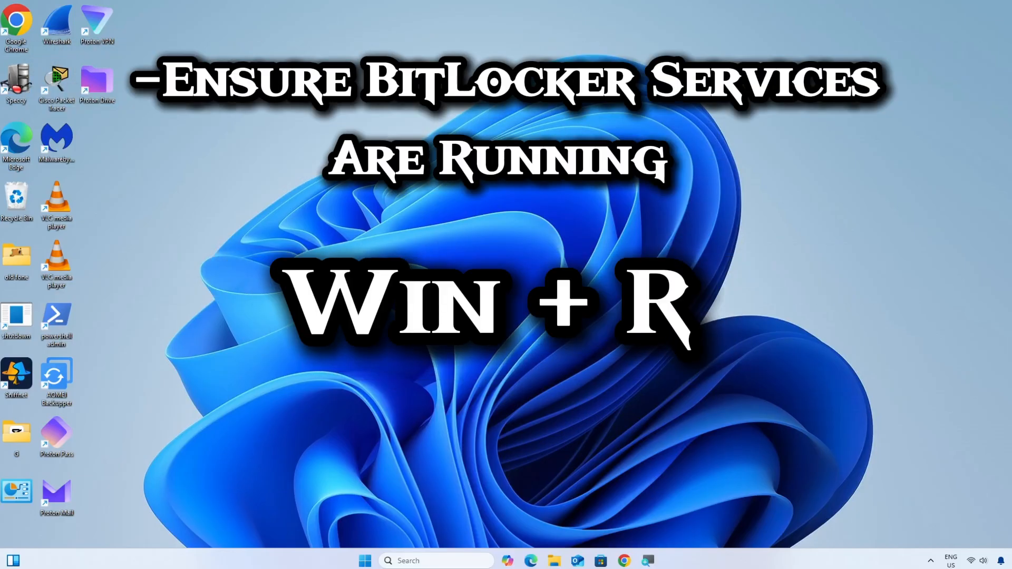
Launch services.msc from the Run dialog to open the Services console
key(Win+R)
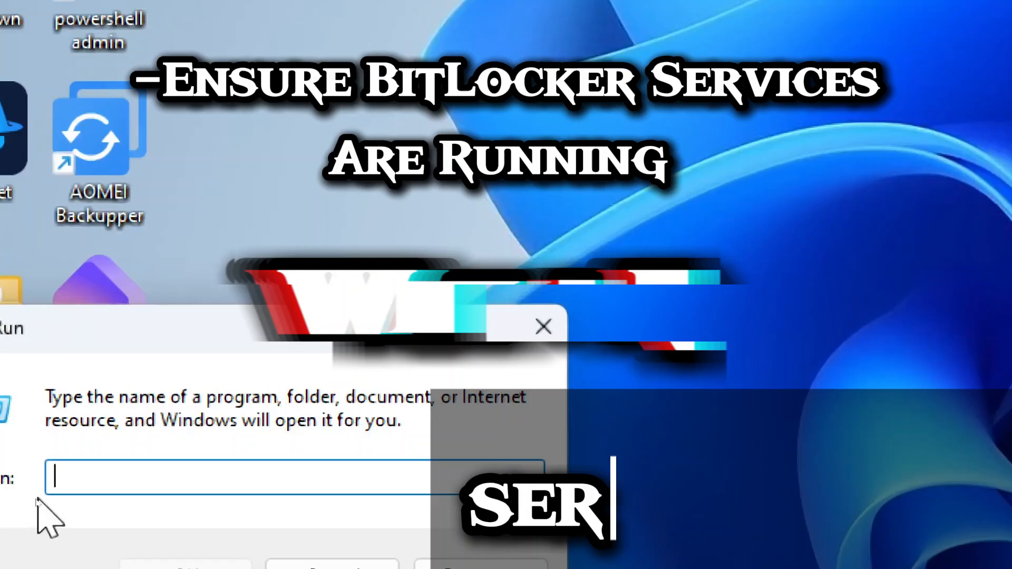
text(servic)
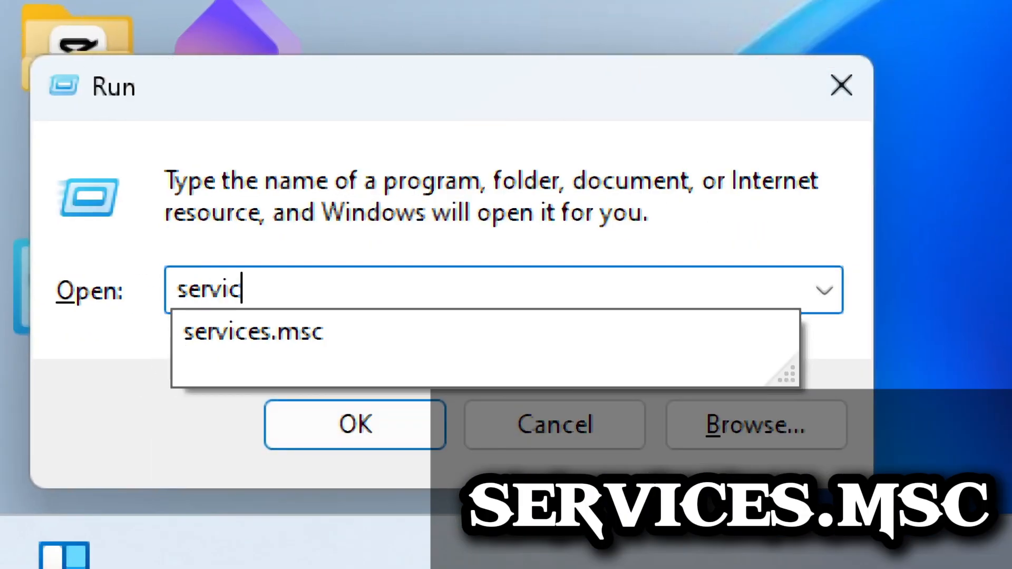
click(254, 332)
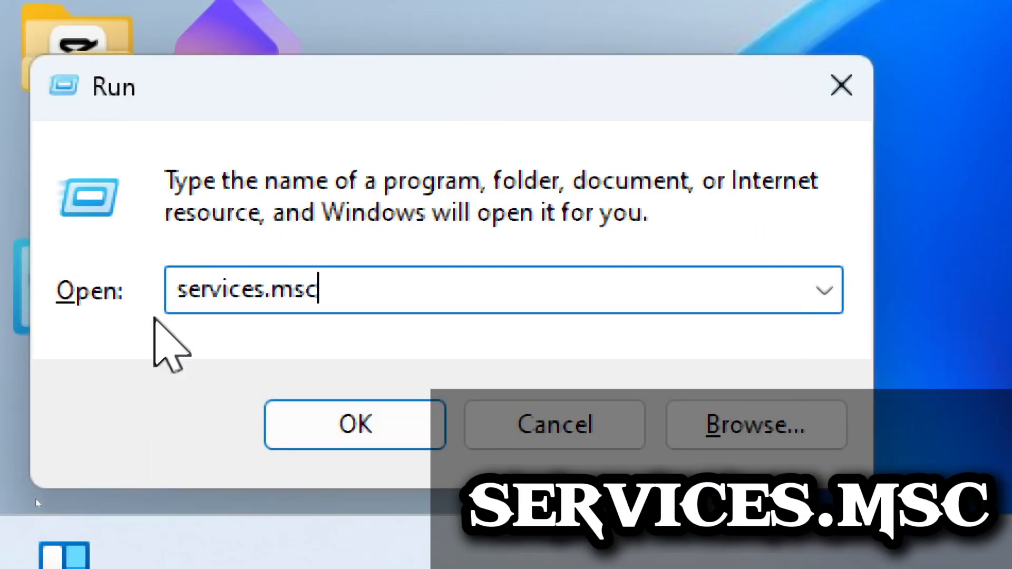
click(356, 424)
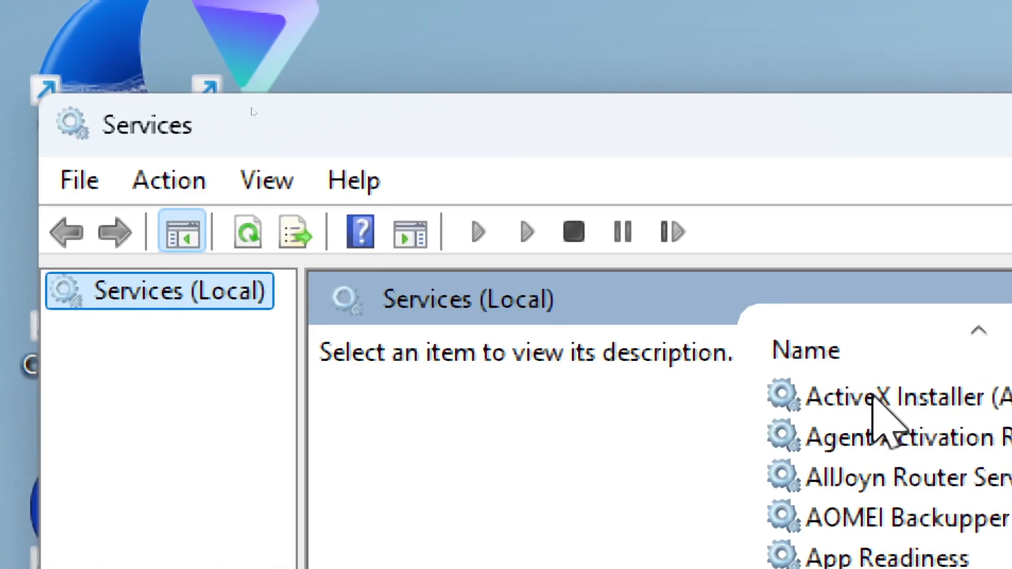
Set BitLocker Drive Encryption Service startup to Automatic, start it, and save
scroll(down, 3)
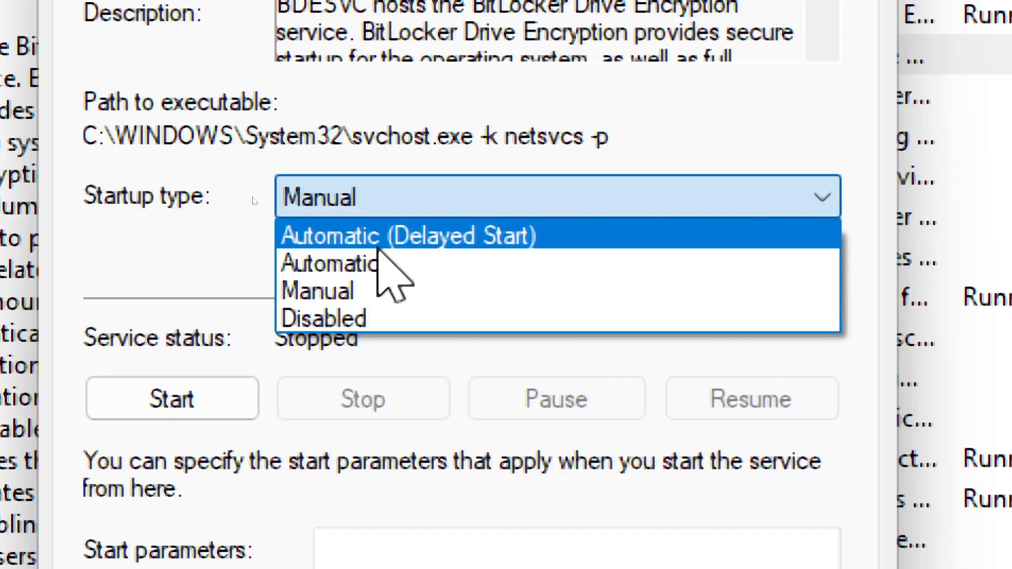
click(327, 264)
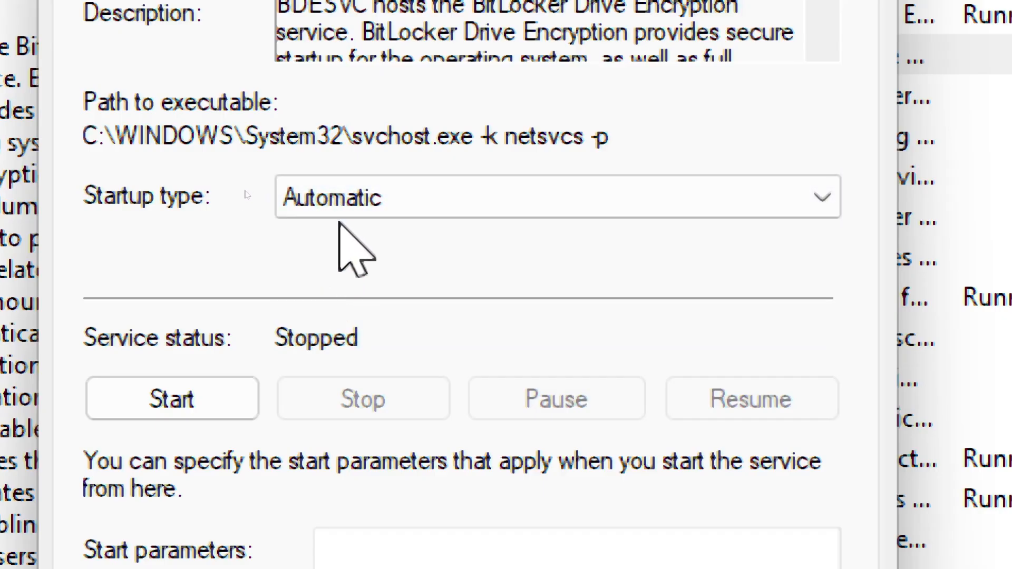
click(172, 399)
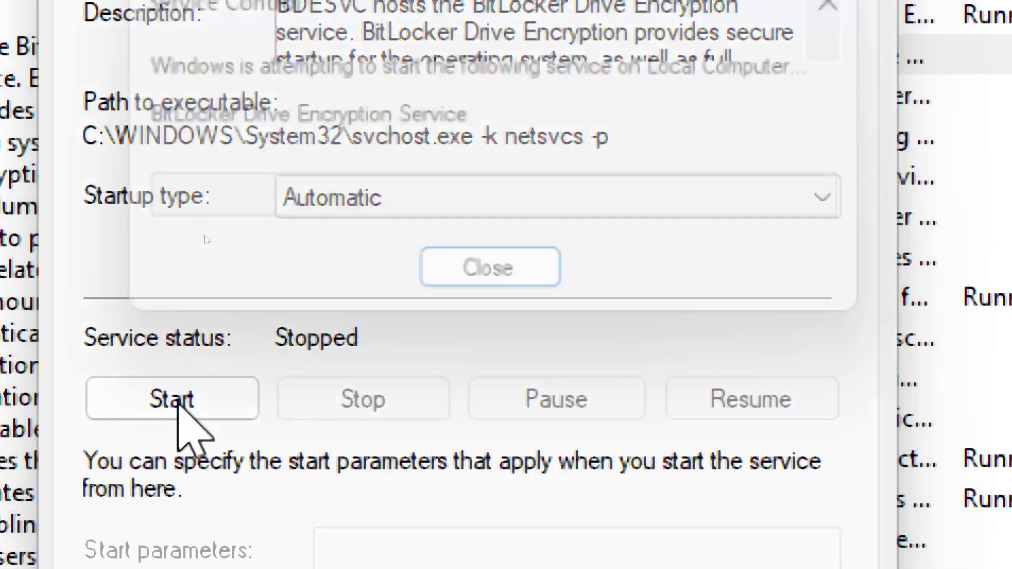
click(172, 399)
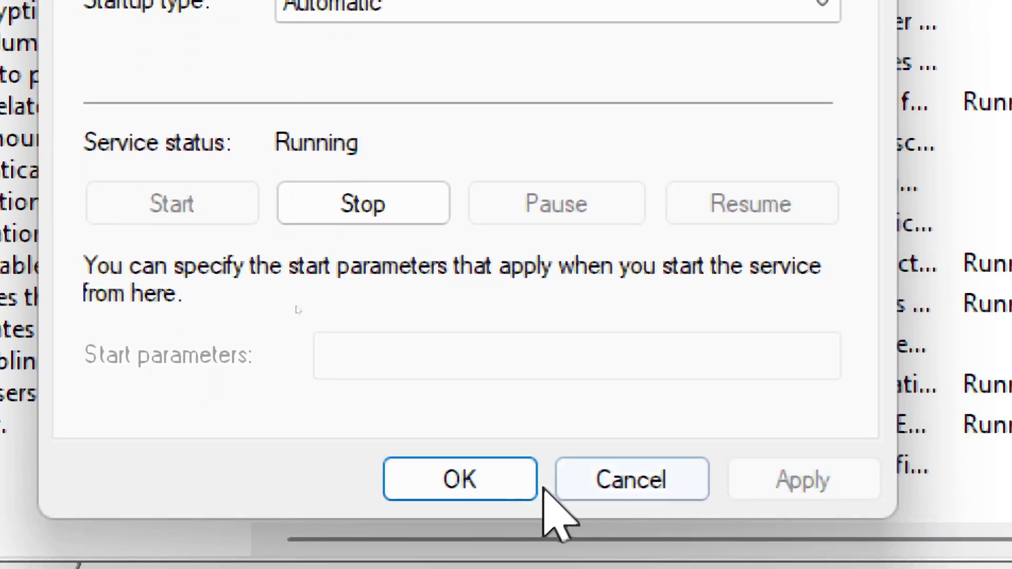
click(460, 480)
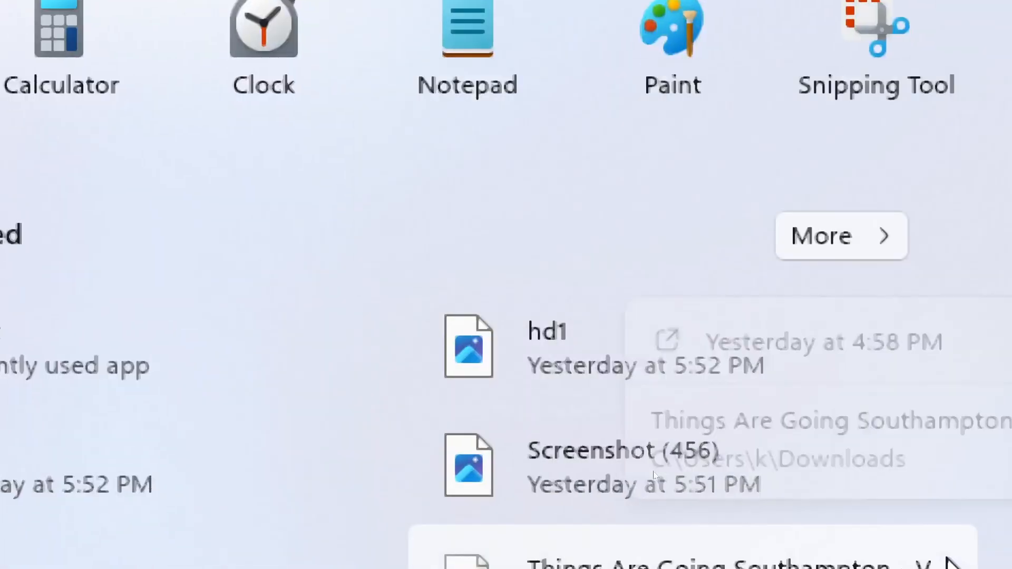
Restart the PC from the Start menu's power options
click(831, 497)
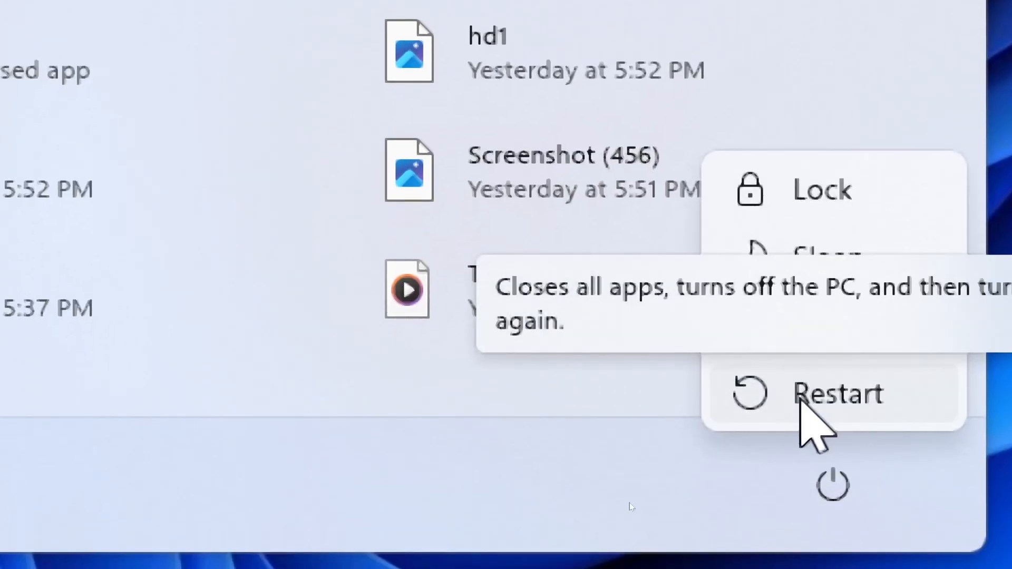
click(836, 394)
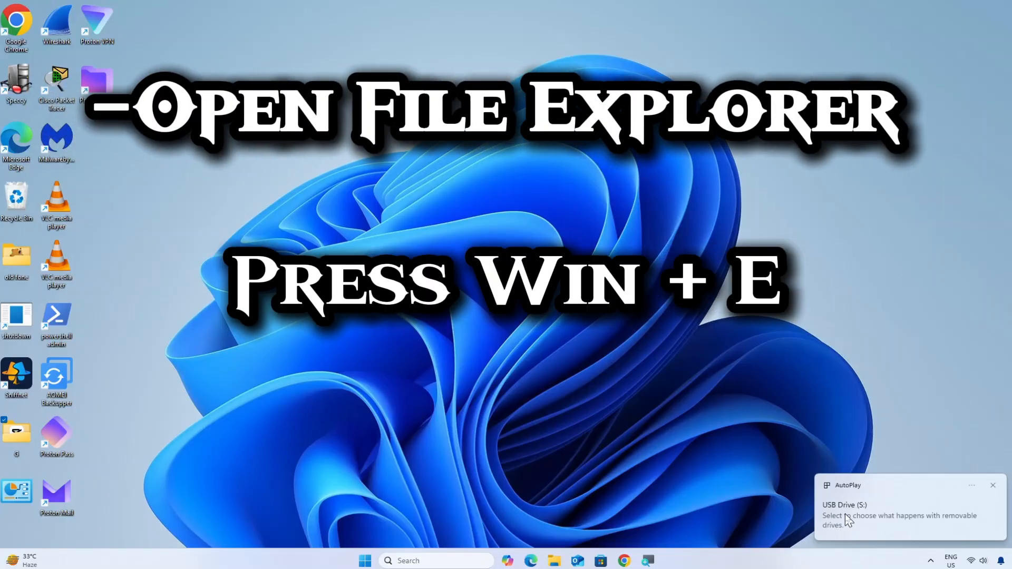
Choose Turn on BitLocker for USB Drive (S:) under This PC in File Explorer
key(Win+E)
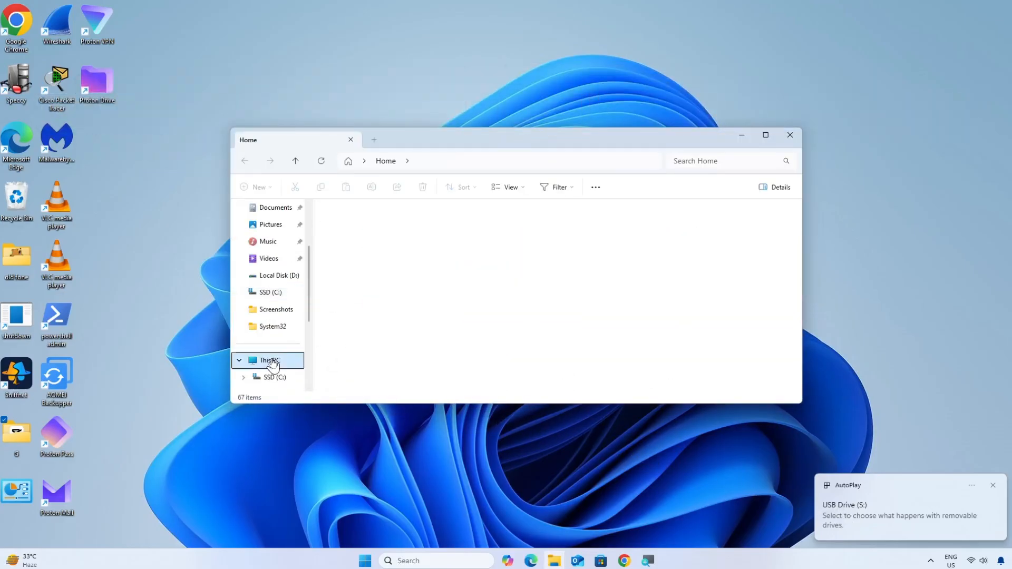
click(268, 360)
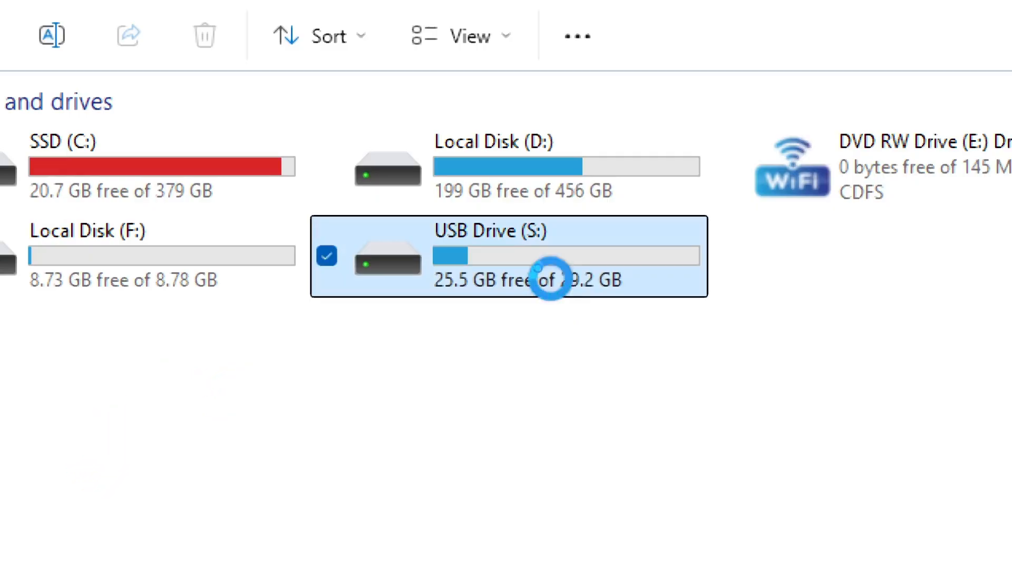
right_click(545, 280)
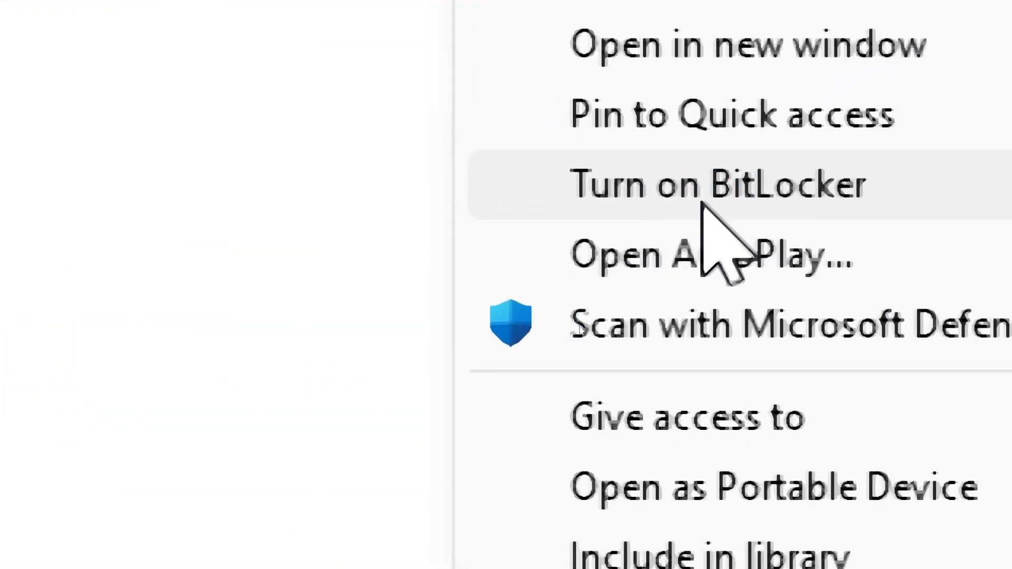
click(715, 185)
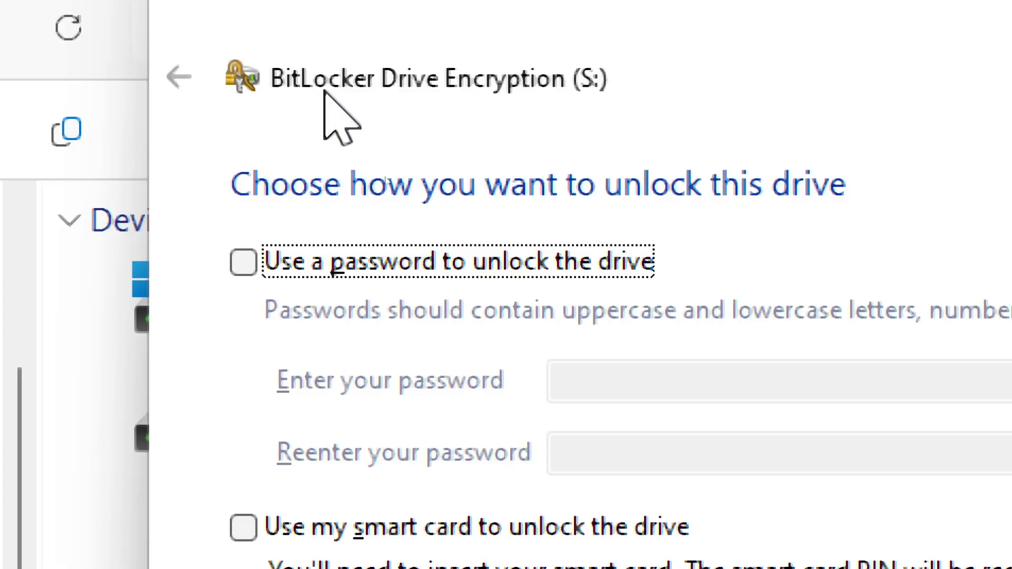
mouse_move(472, 298)
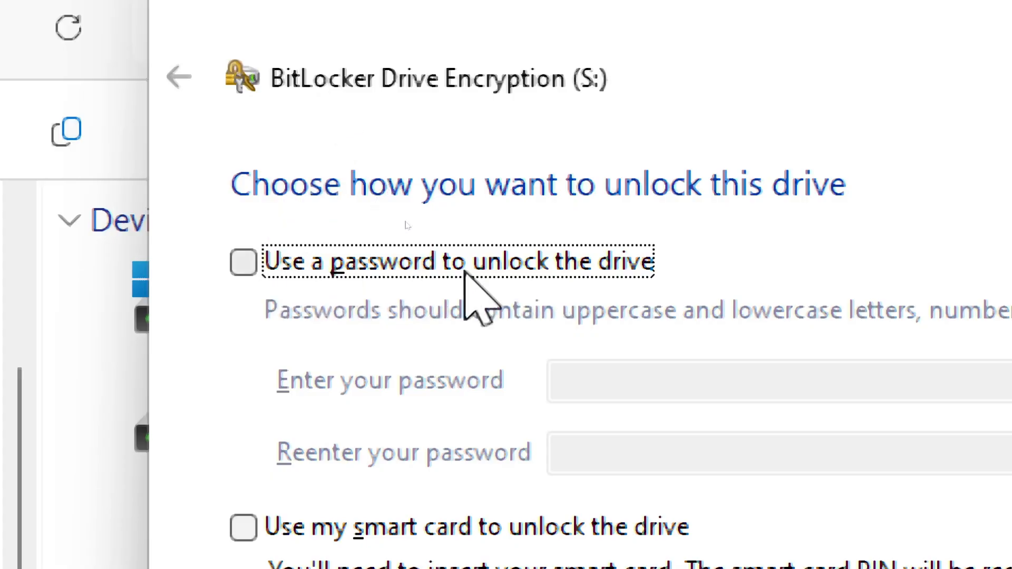
Choose password unlocking, enter the drive password, and continue
click(243, 262)
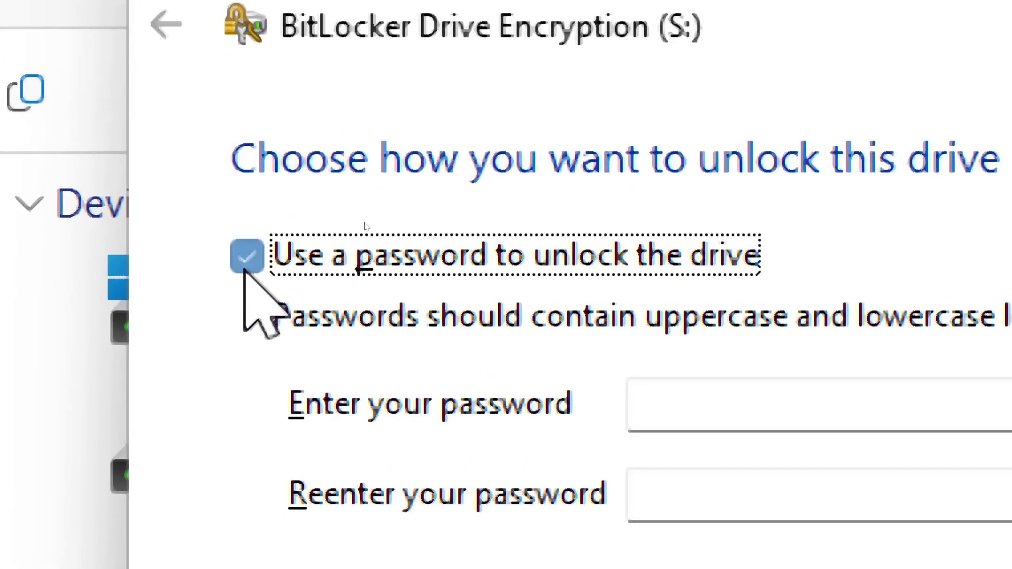
scroll(down, 3)
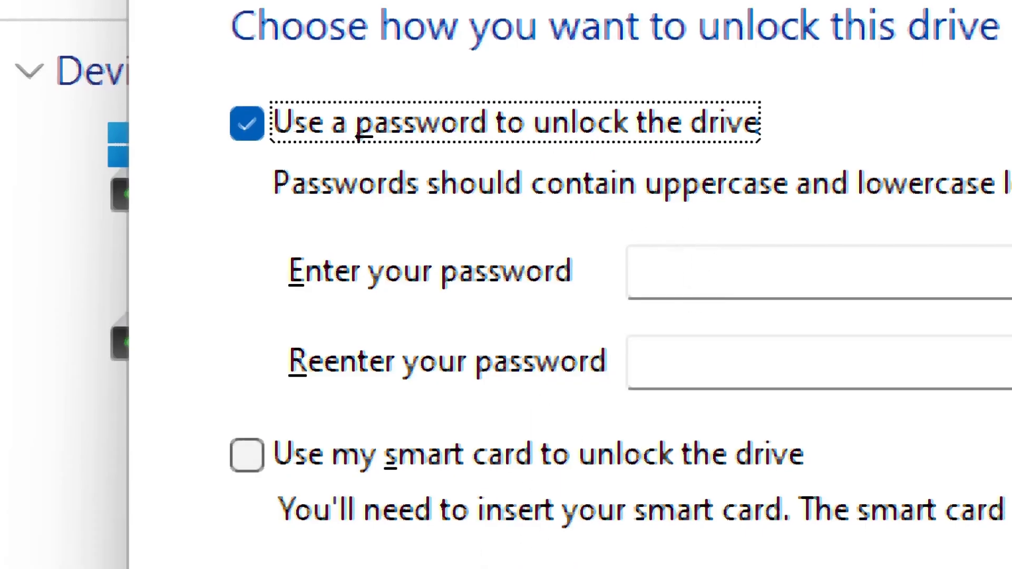
text(••••)
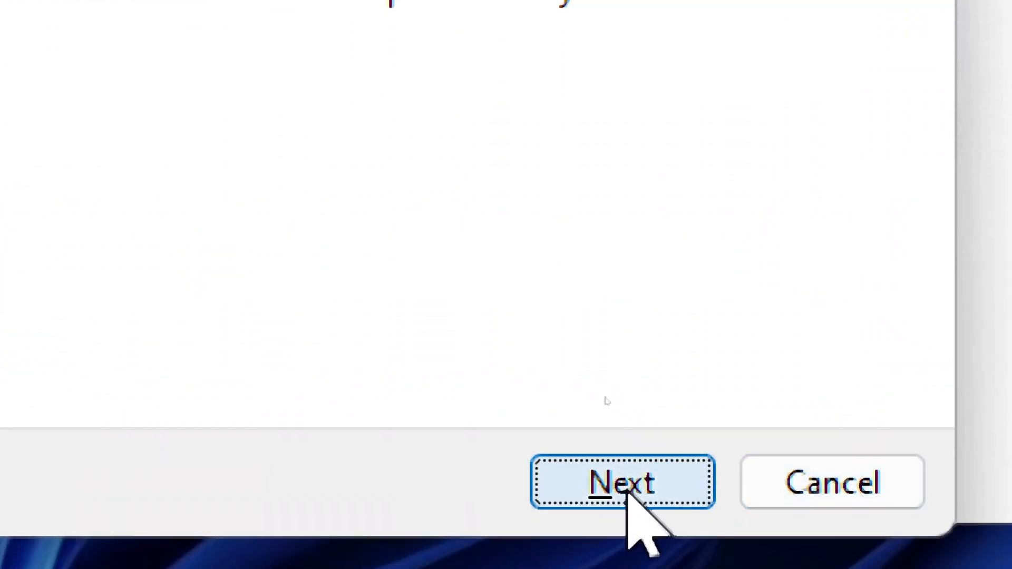
click(625, 484)
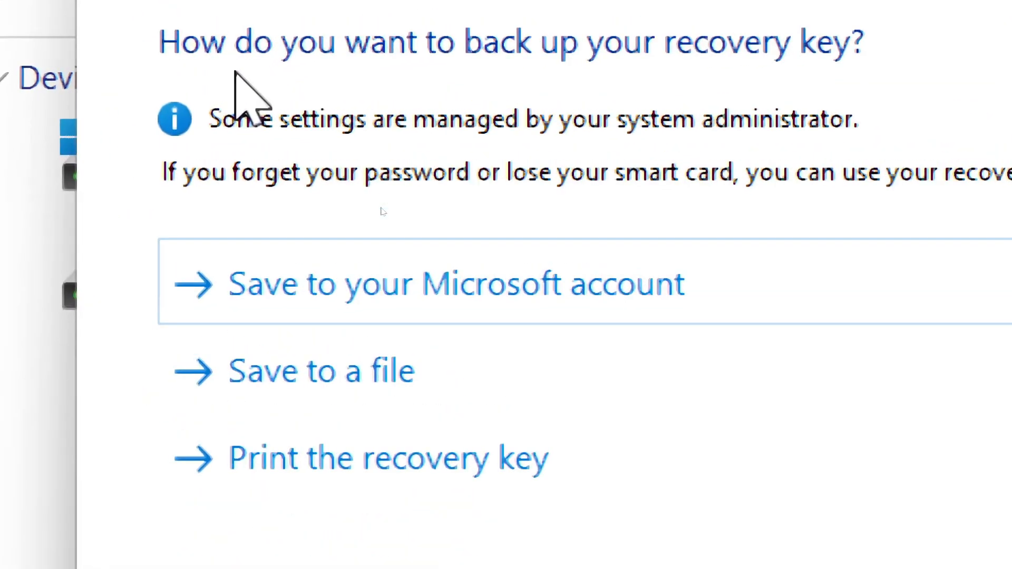
mouse_move(574, 185)
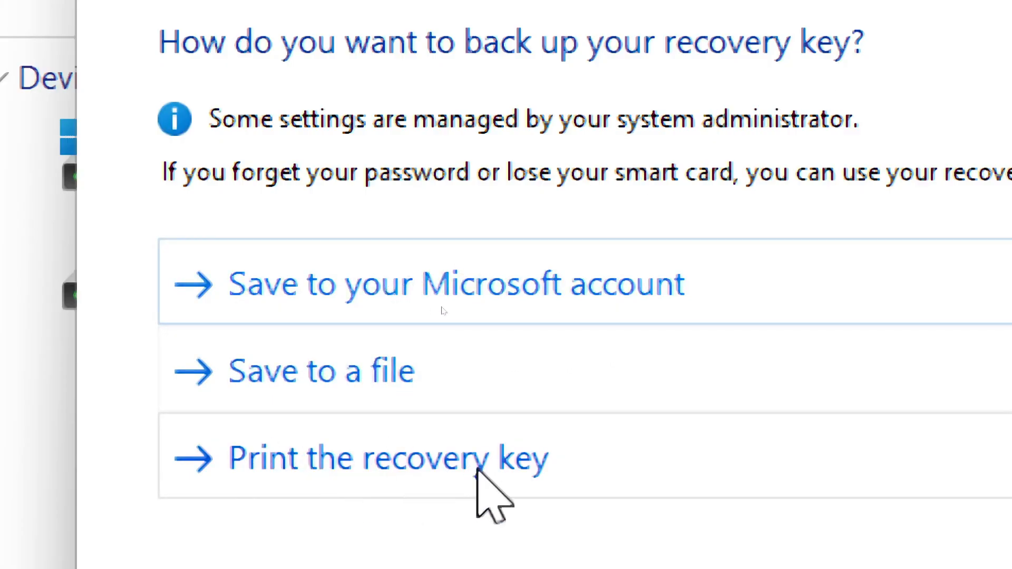
Save a backup of the BitLocker recovery key and continue
click(320, 370)
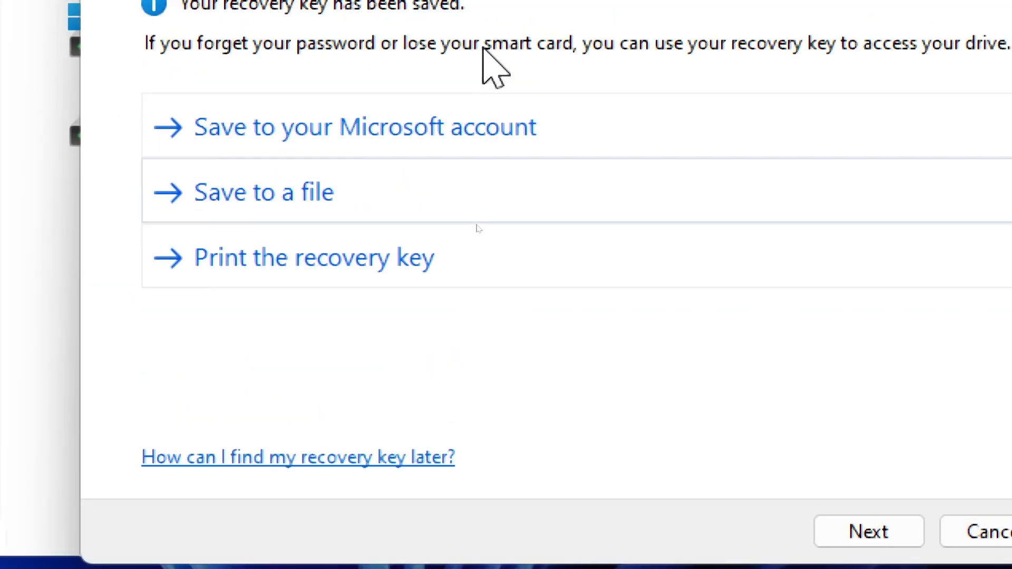
click(868, 532)
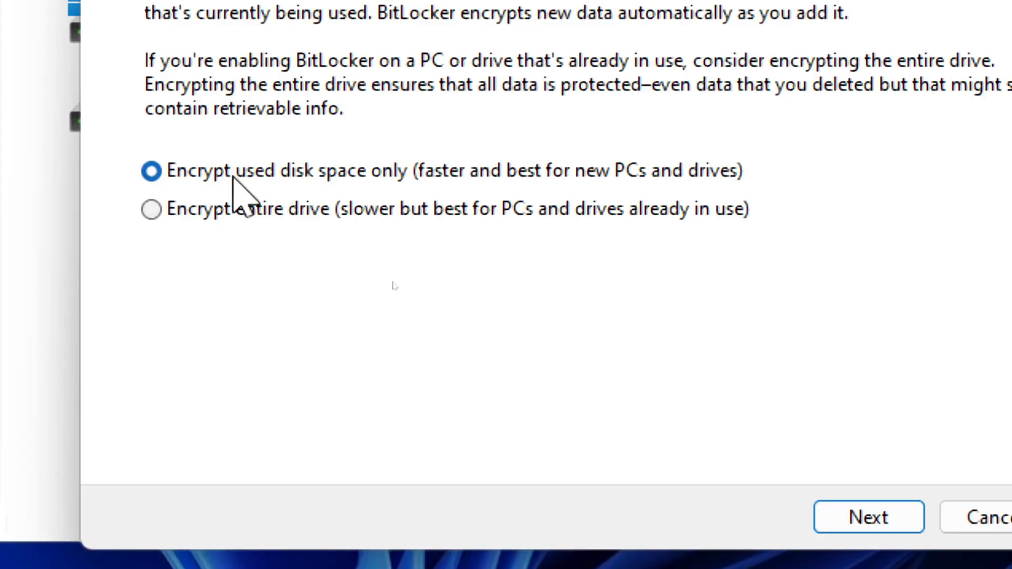
mouse_move(517, 187)
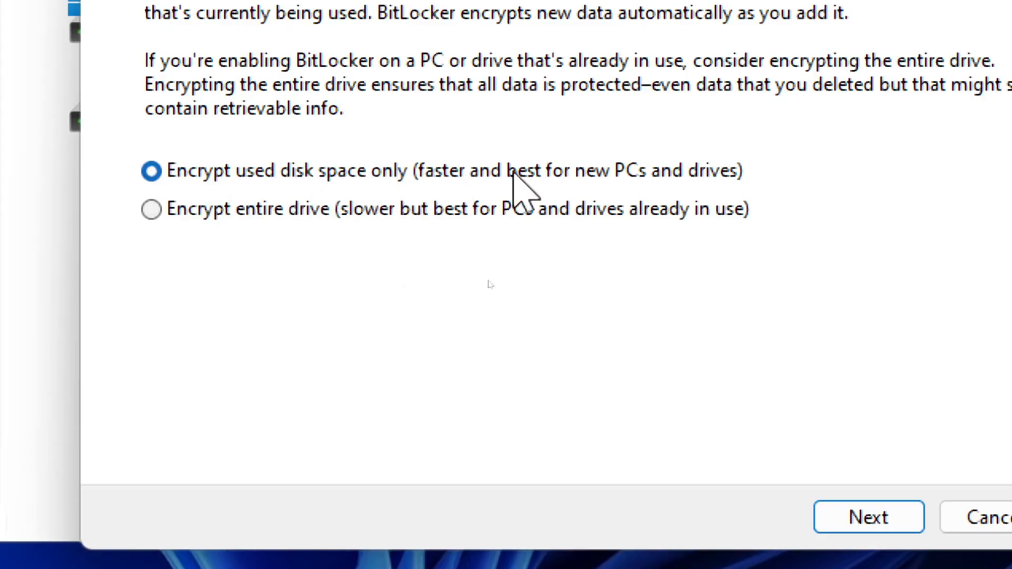
mouse_move(282, 214)
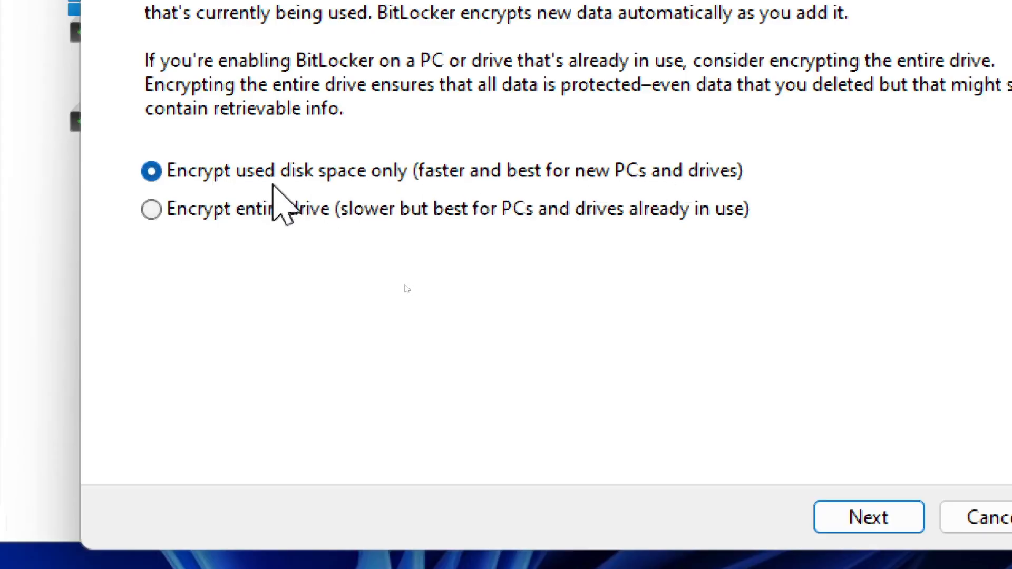
mouse_move(418, 239)
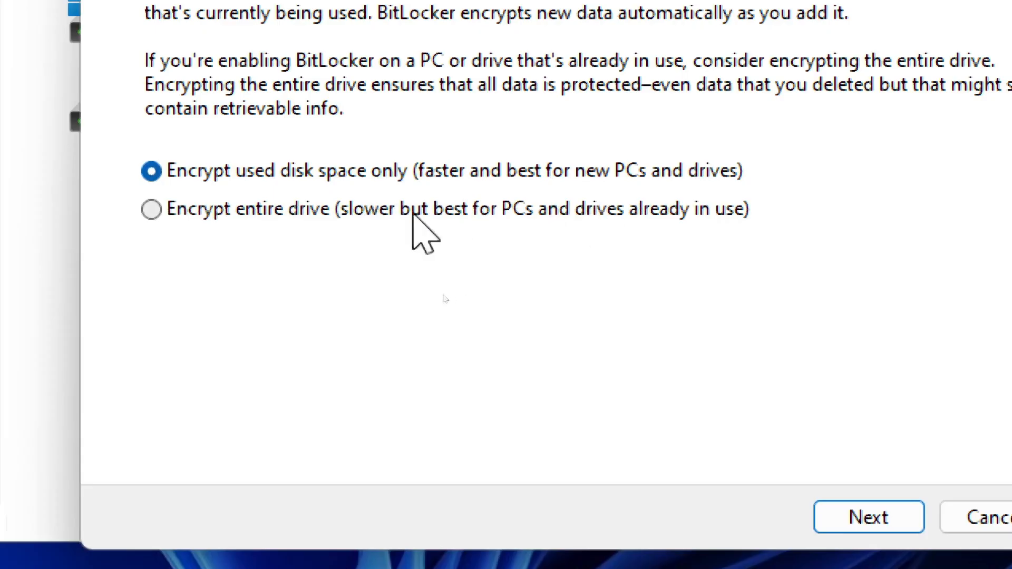
mouse_move(620, 240)
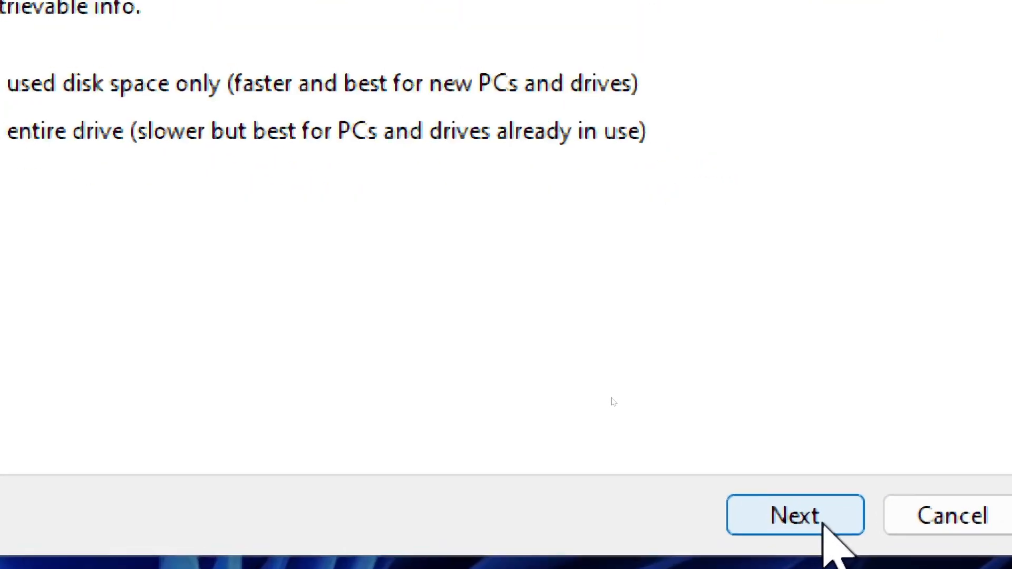
Keep 'Encrypt used disk space only' and advance to the encryption mode choice
click(793, 516)
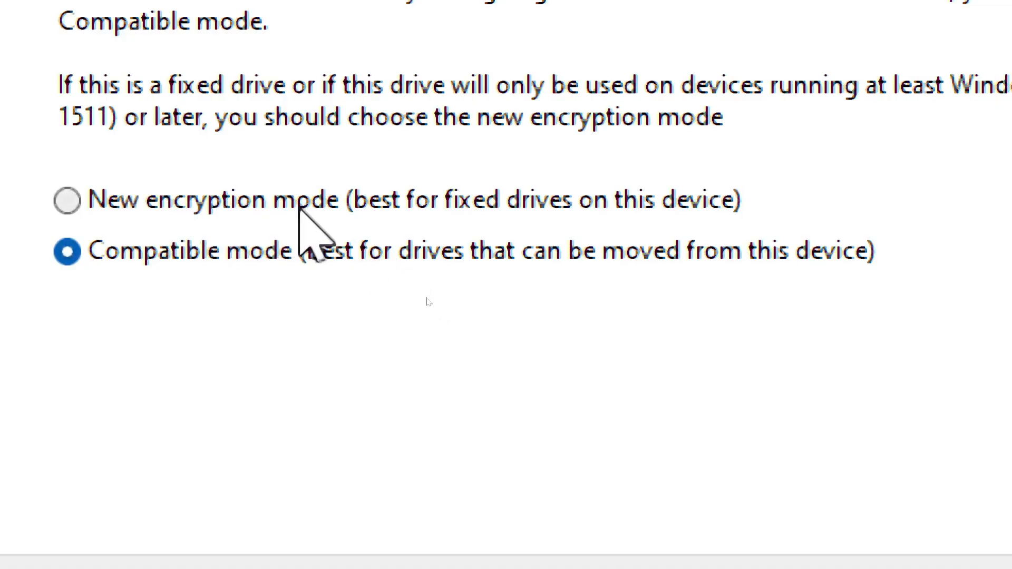
mouse_move(538, 241)
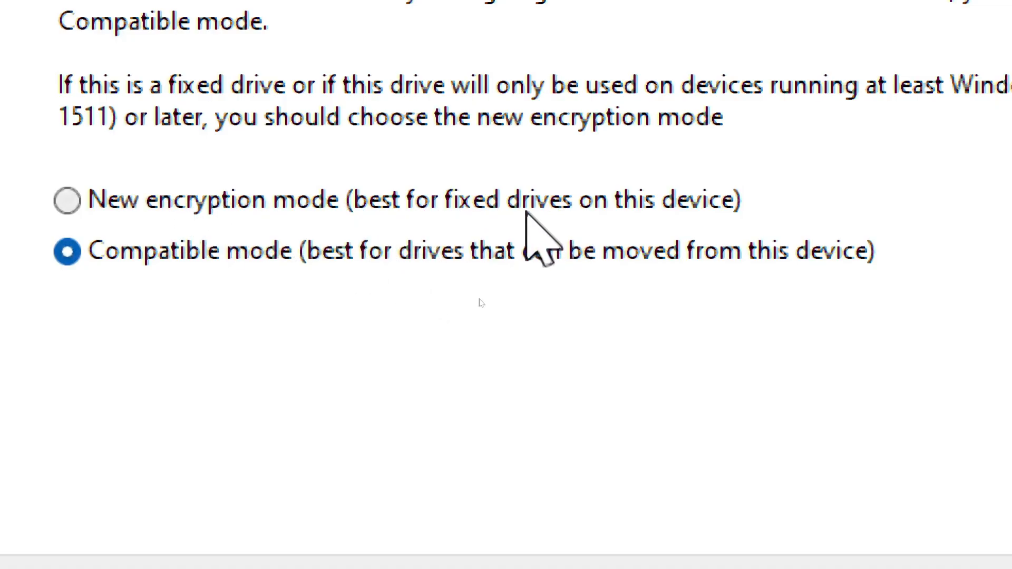
mouse_move(572, 299)
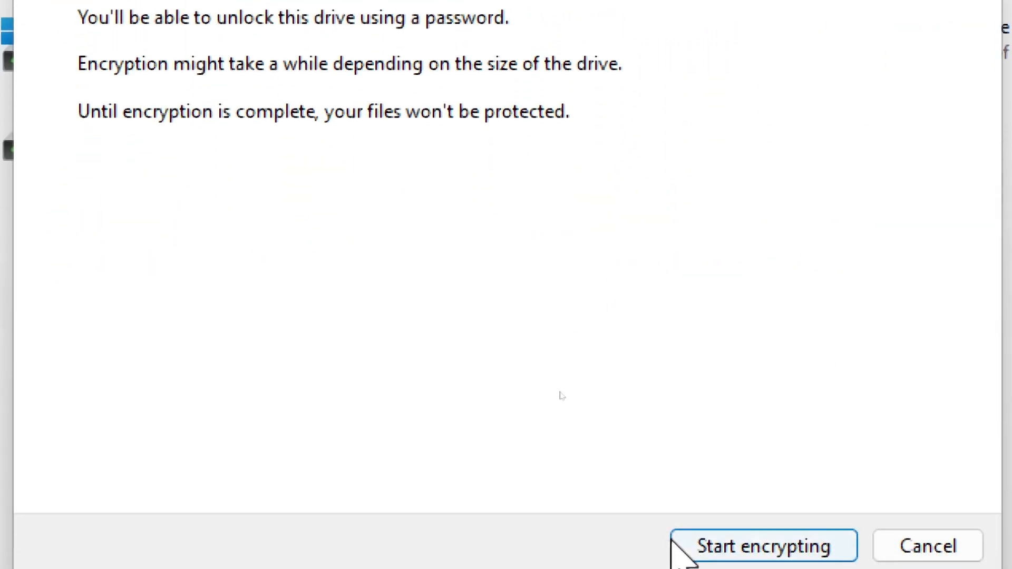
Start encrypting S:, then close the 'Encryption of S: is complete' notice
click(765, 561)
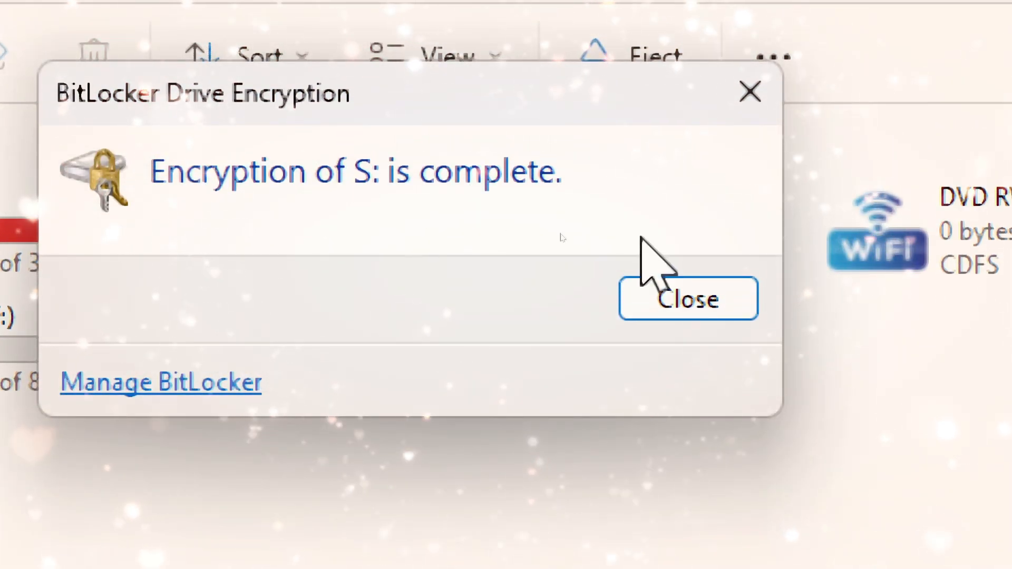
click(688, 298)
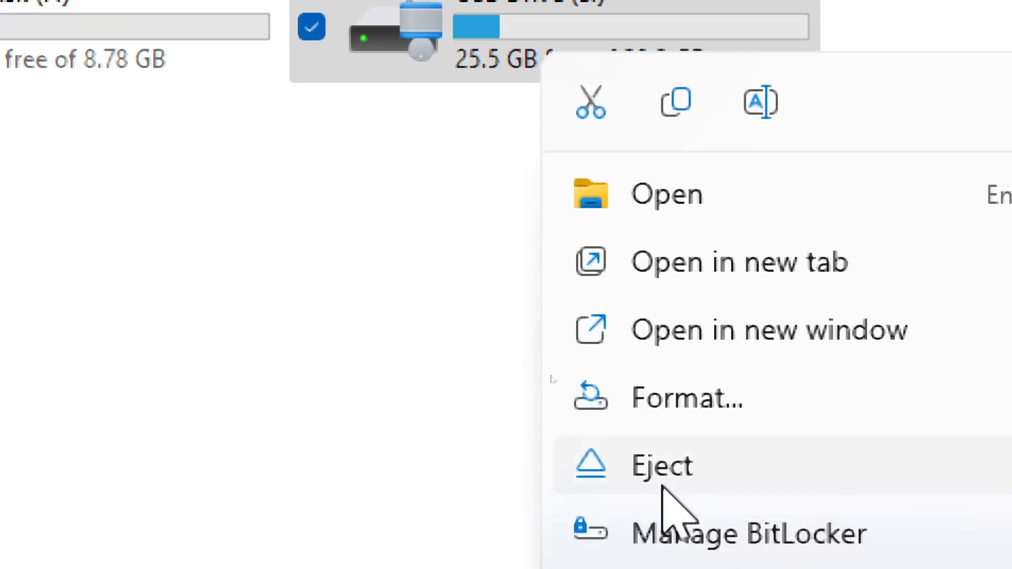
Eject USB Drive (S:) to lock it, then unlock it with its password
click(663, 466)
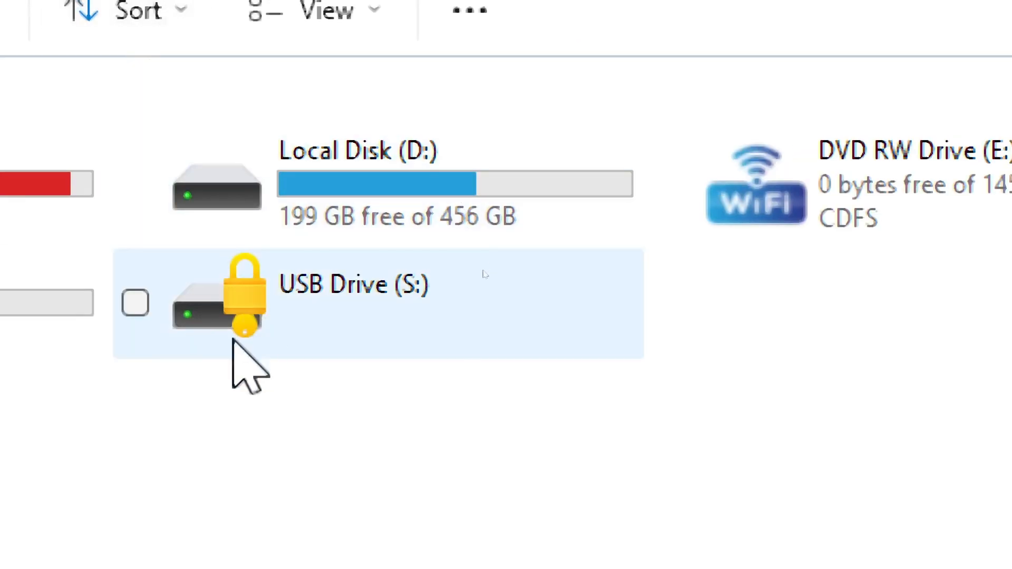
click(135, 304)
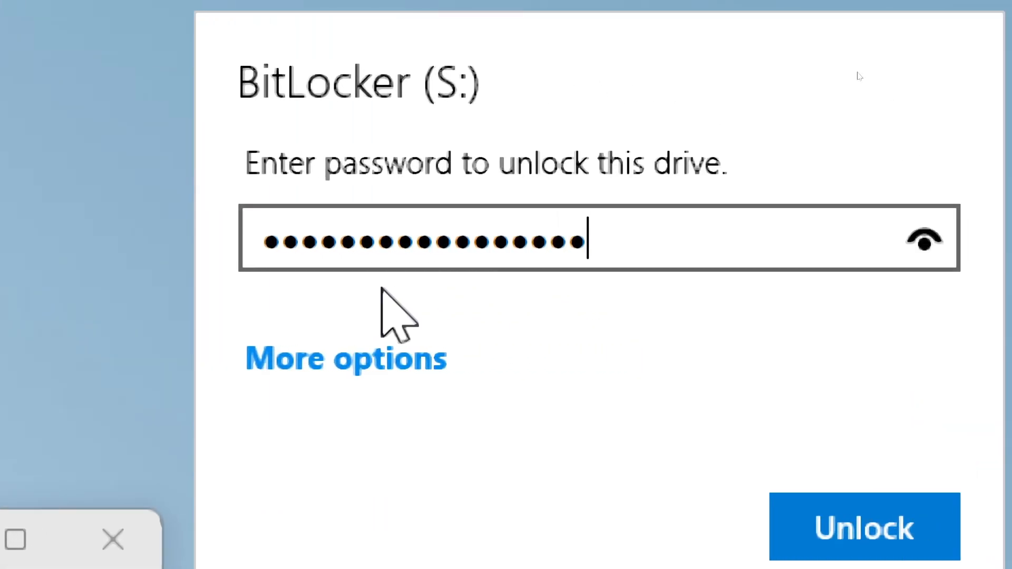
click(865, 527)
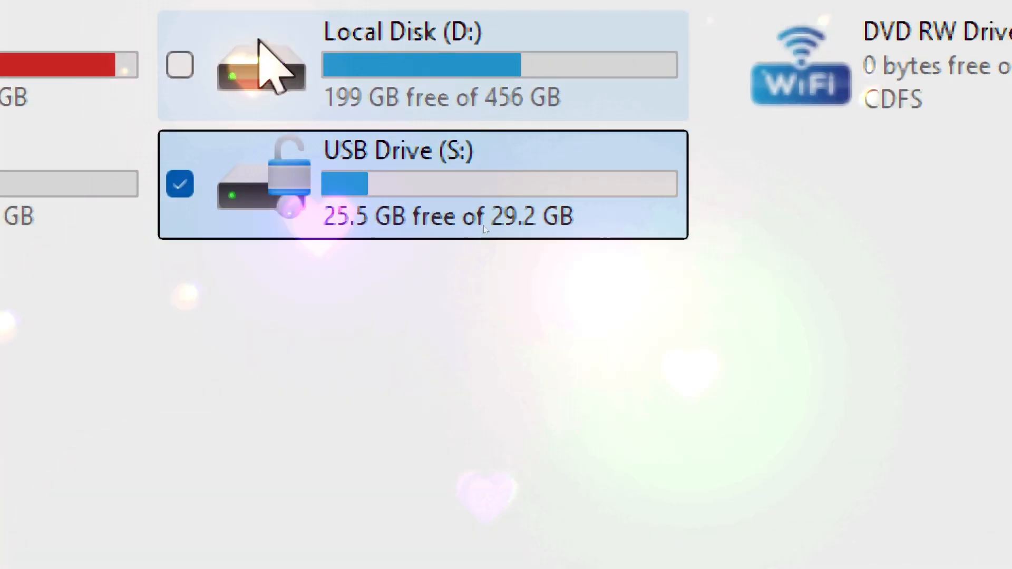